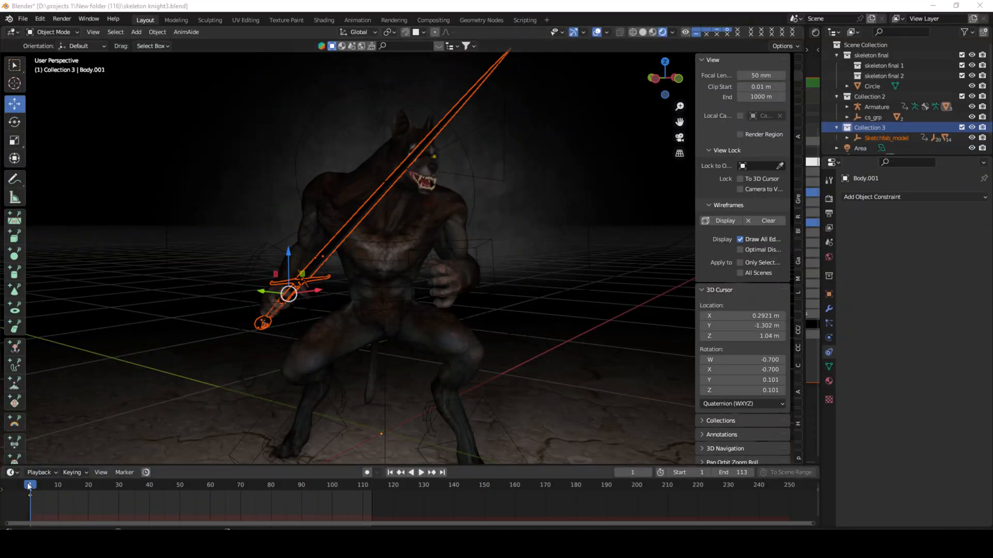
Preview the werewolf animation, then expand Sketchfab_model in the Outliner
left_click(420, 472)
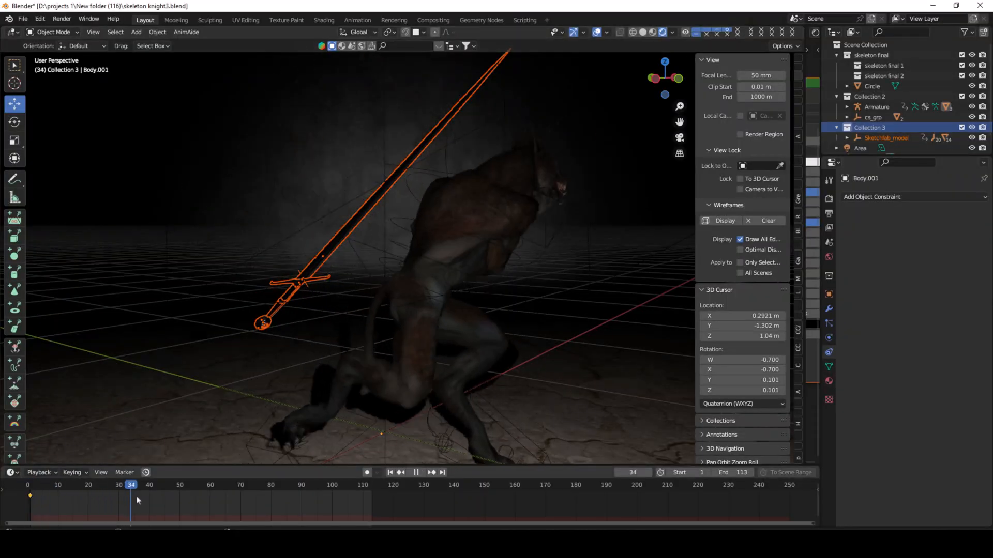
left_click(27, 485)
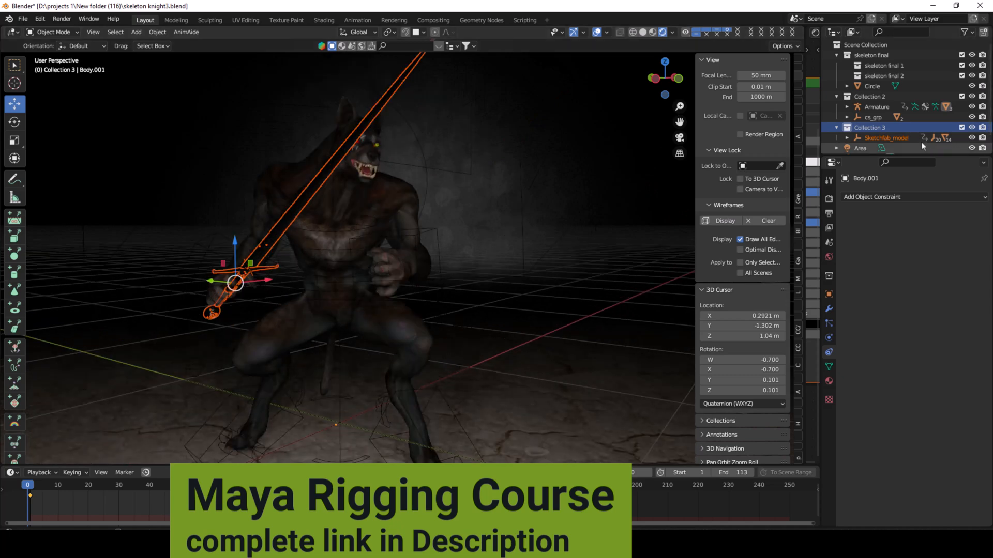
mouse_move(875, 206)
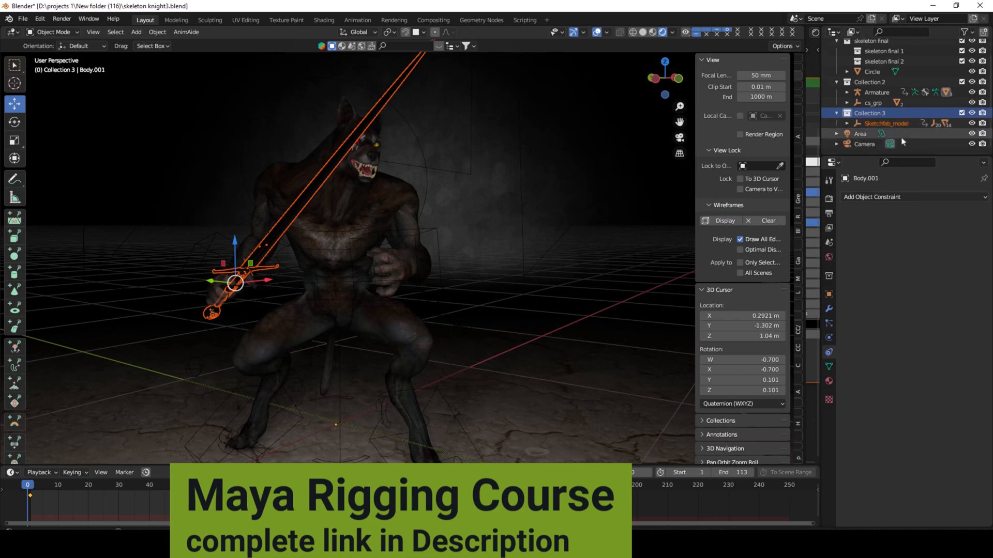
left_click(847, 123)
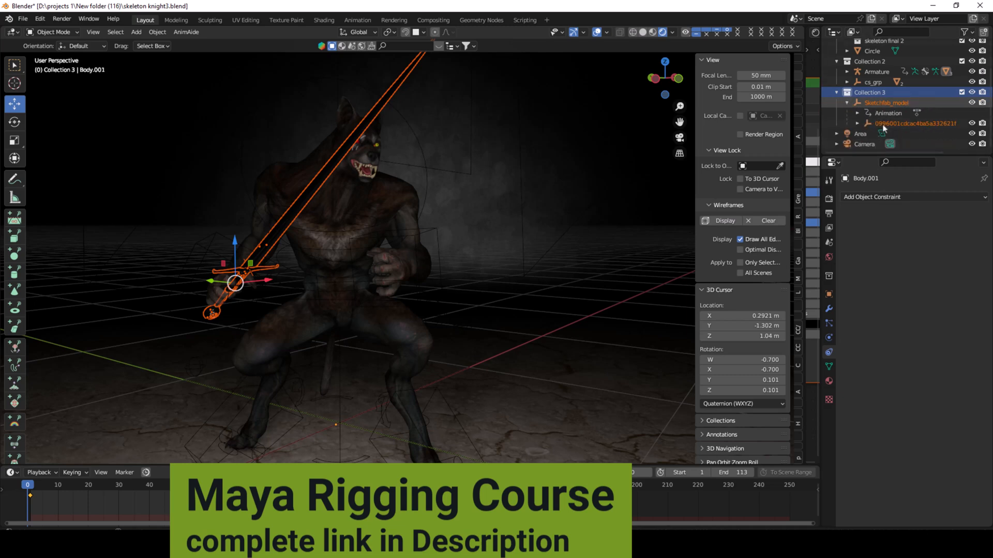
Select the sword's fbx object together with its entire child hierarchy
left_click(911, 123)
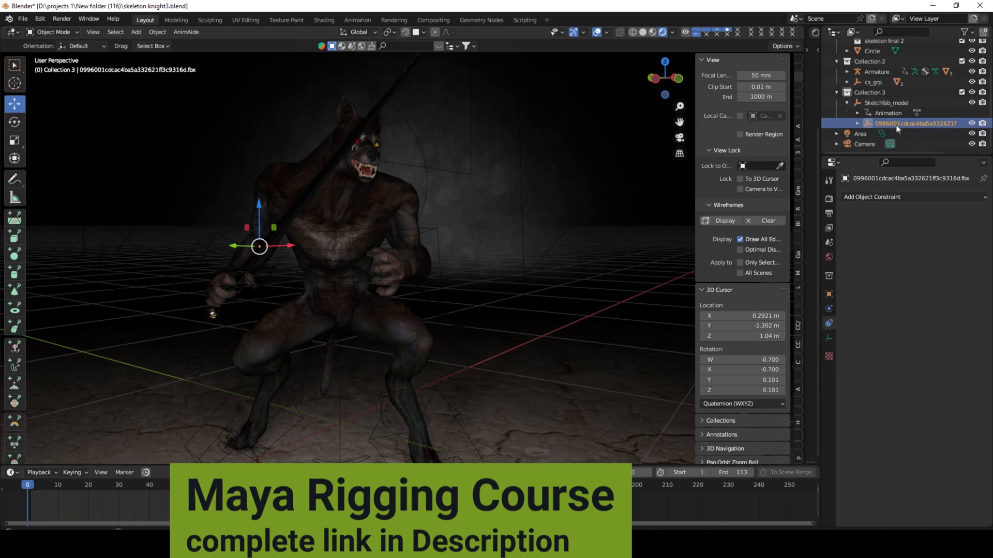
left_click(886, 103)
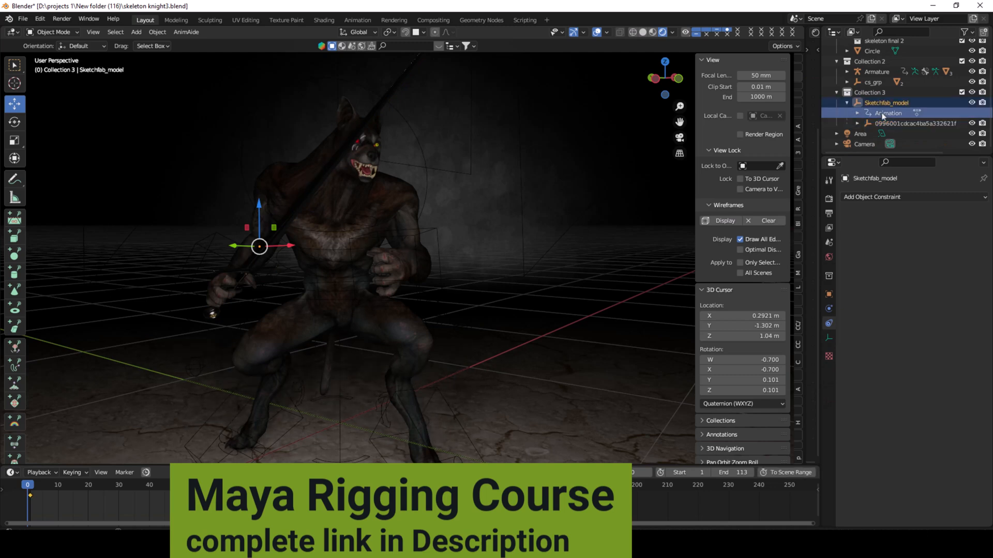
left_click(886, 103)
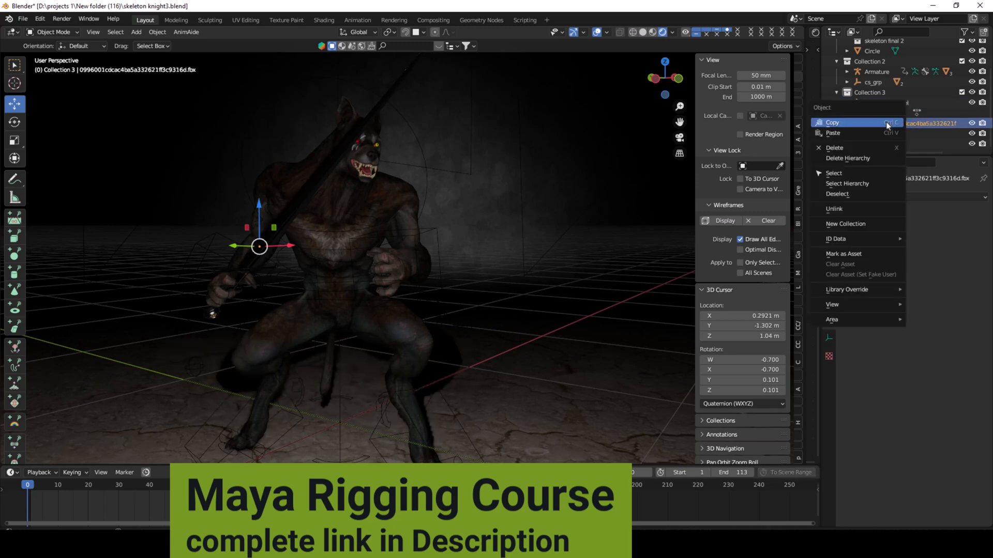
mouse_move(849, 183)
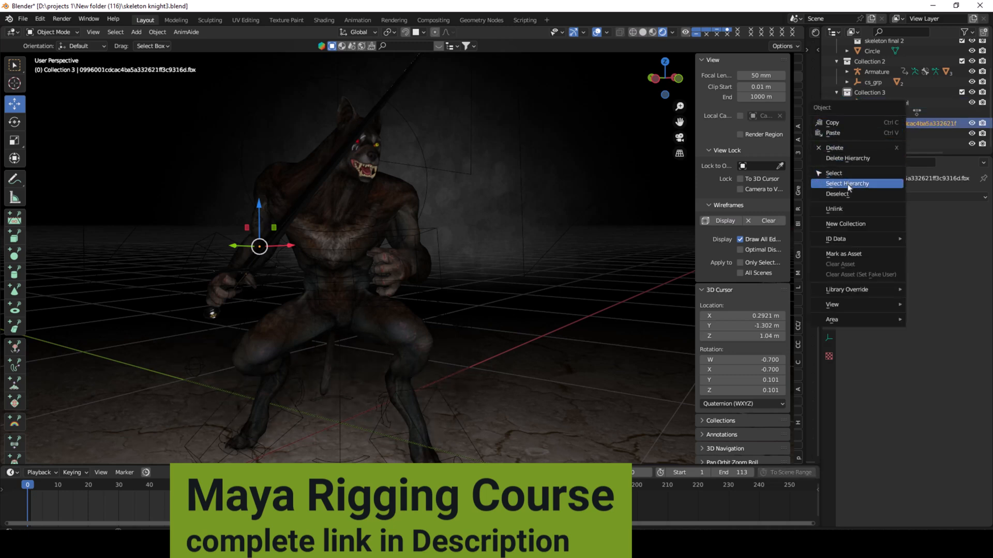
left_click(849, 183)
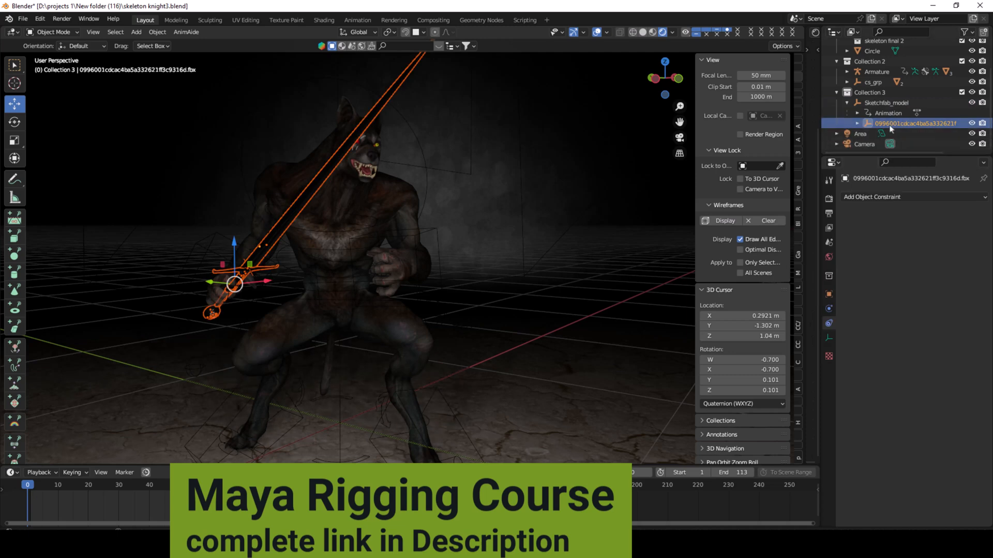
mouse_move(926, 197)
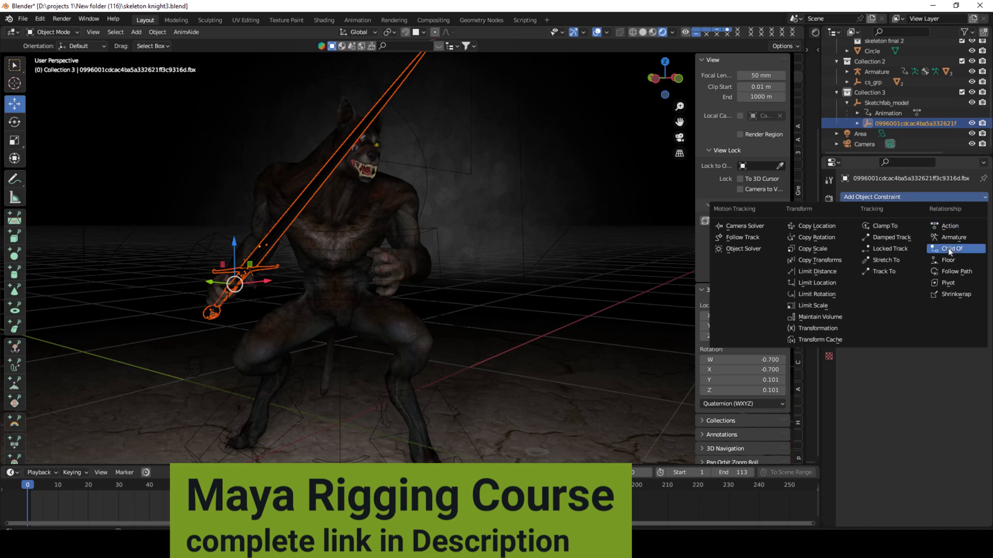
Add a Child Of constraint with target Armature and bone mixamorig:RightHand
left_click(948, 248)
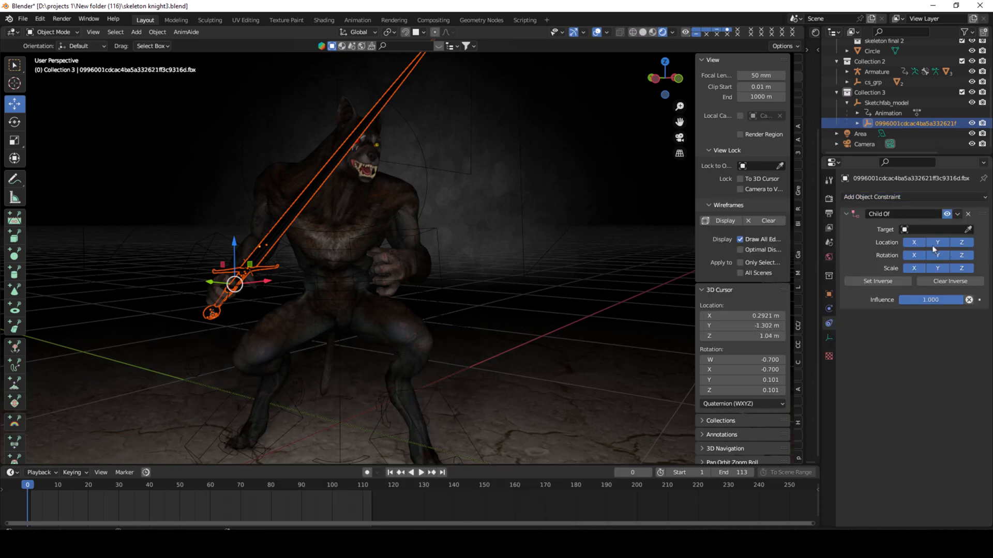
mouse_move(968, 229)
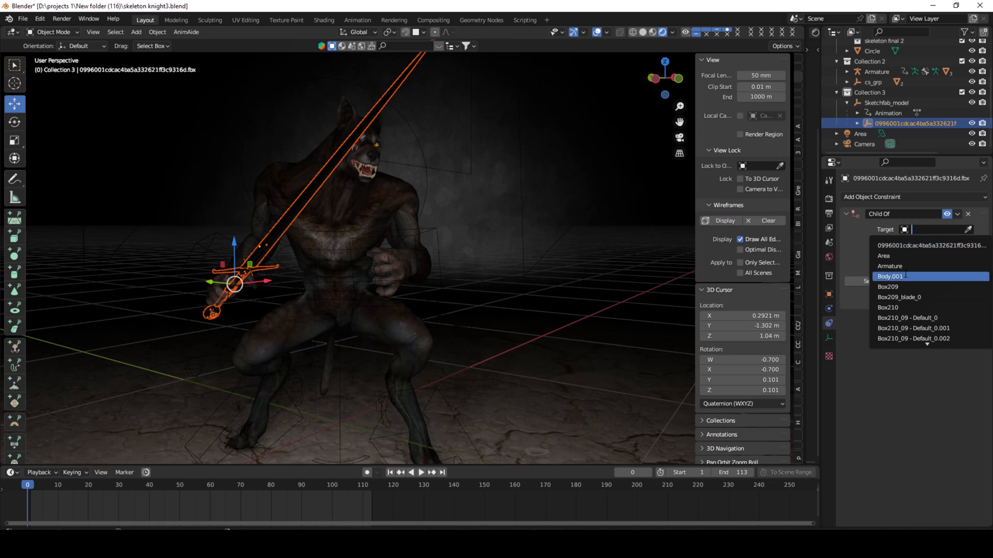
left_click(889, 266)
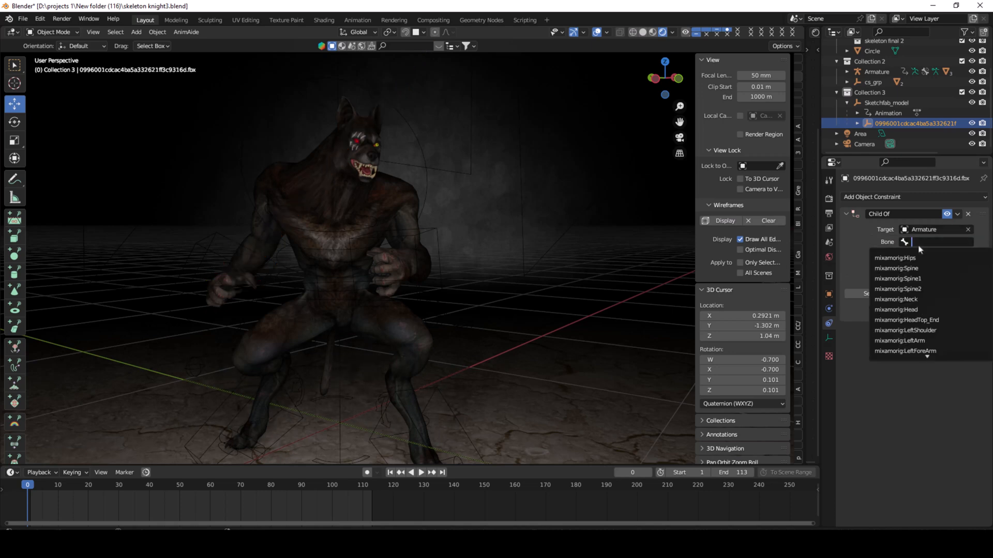
mouse_move(919, 248)
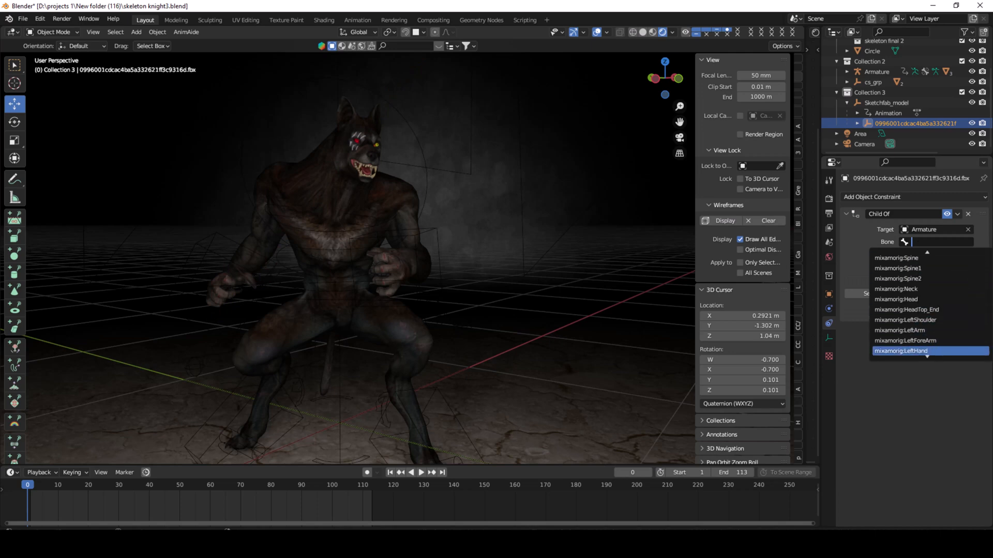
scroll("down", 3)
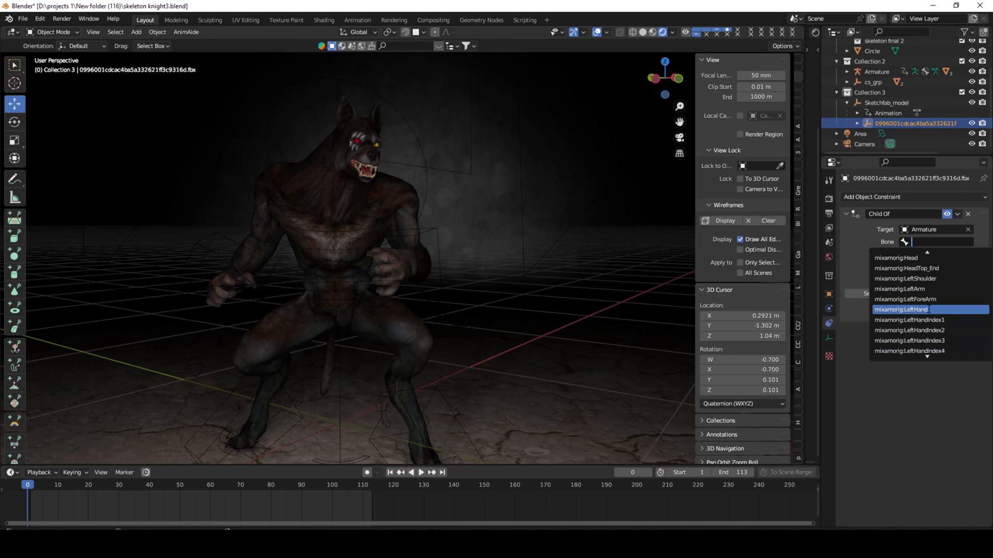
scroll("down", 3)
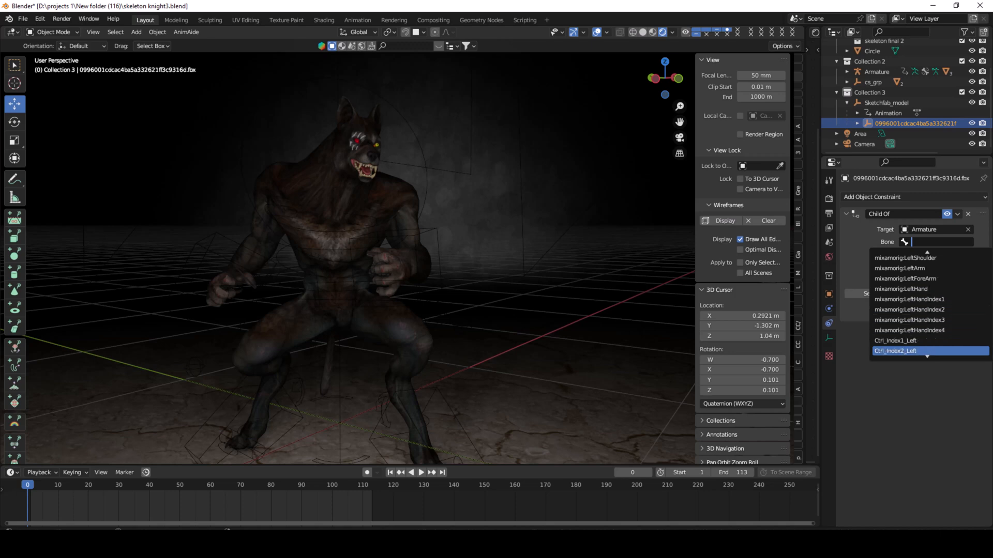
scroll("down", 3)
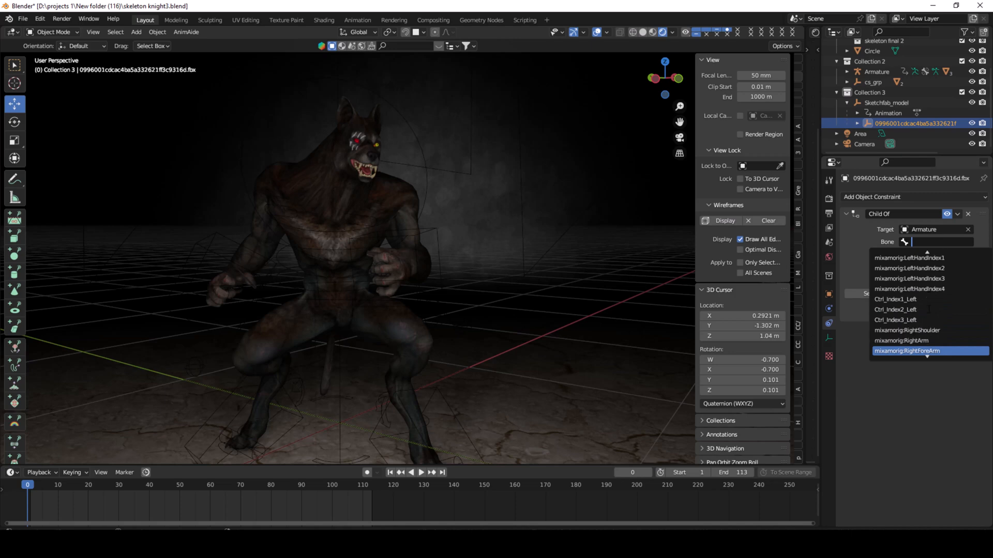
scroll("down", 3)
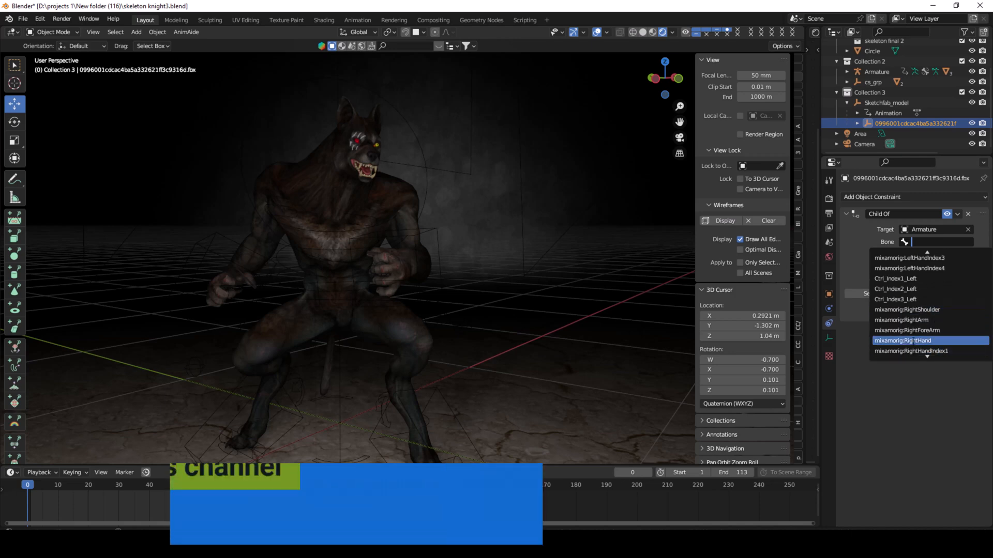
left_click(908, 341)
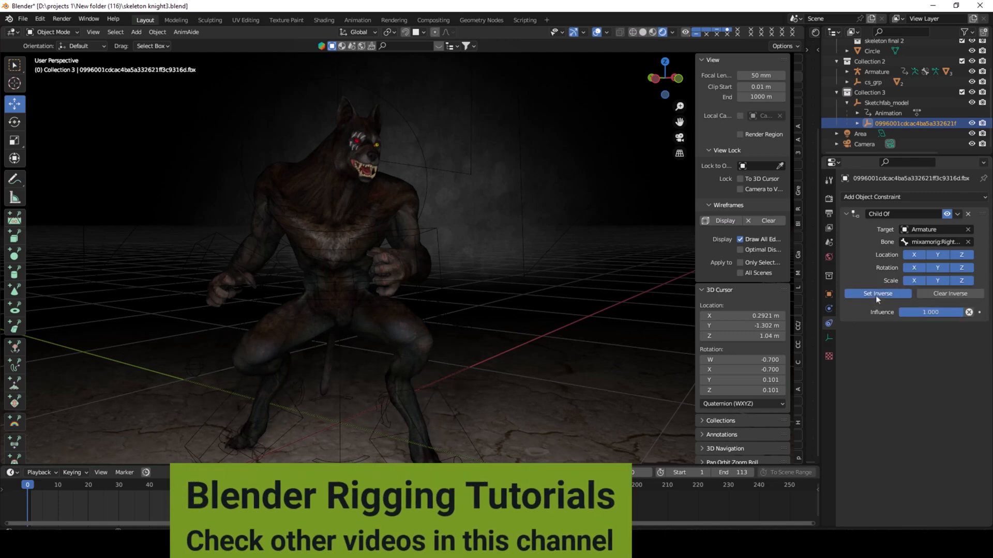
Set Inverse on the Child Of constraint to return the sword to the right hand
left_click(877, 293)
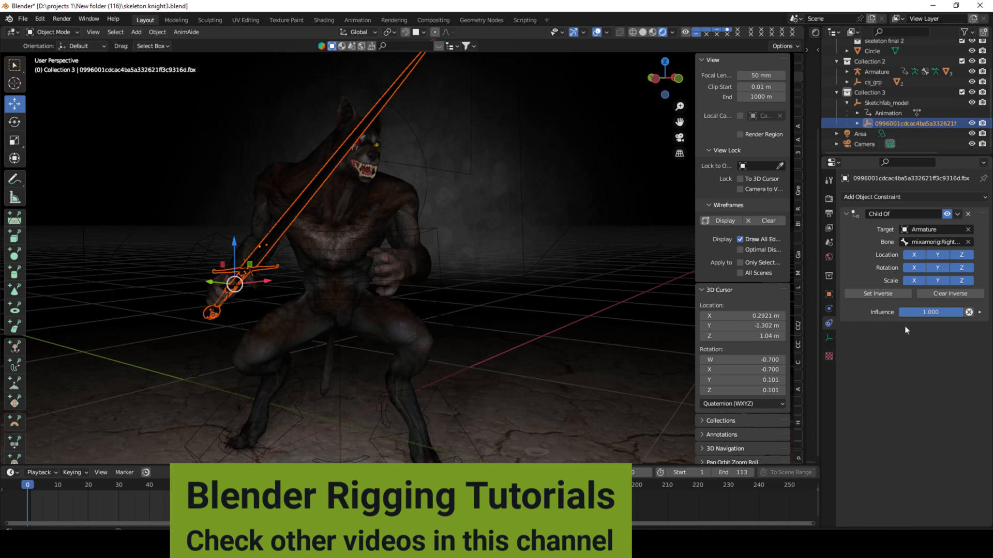
mouse_move(911, 341)
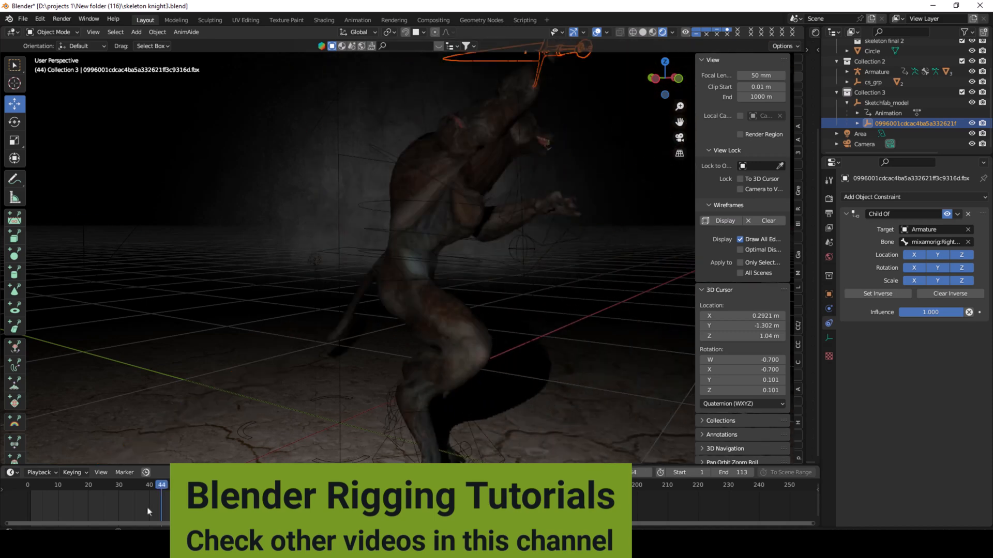
left_click(63, 484)
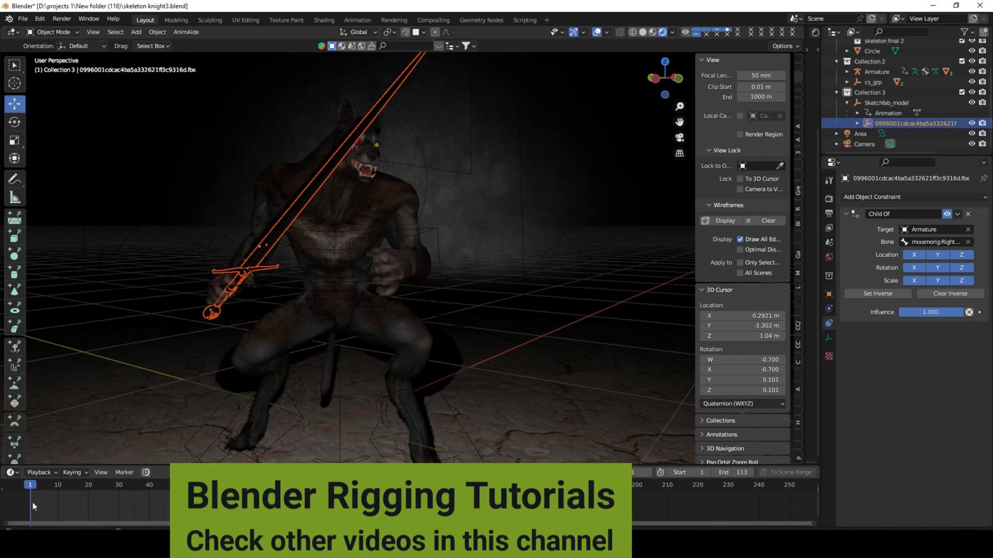
left_click(240, 284)
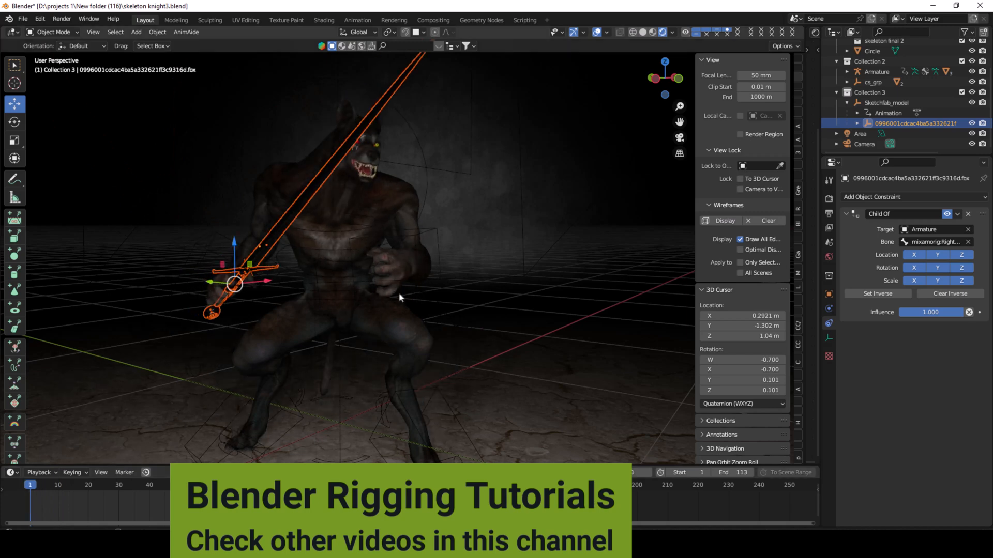